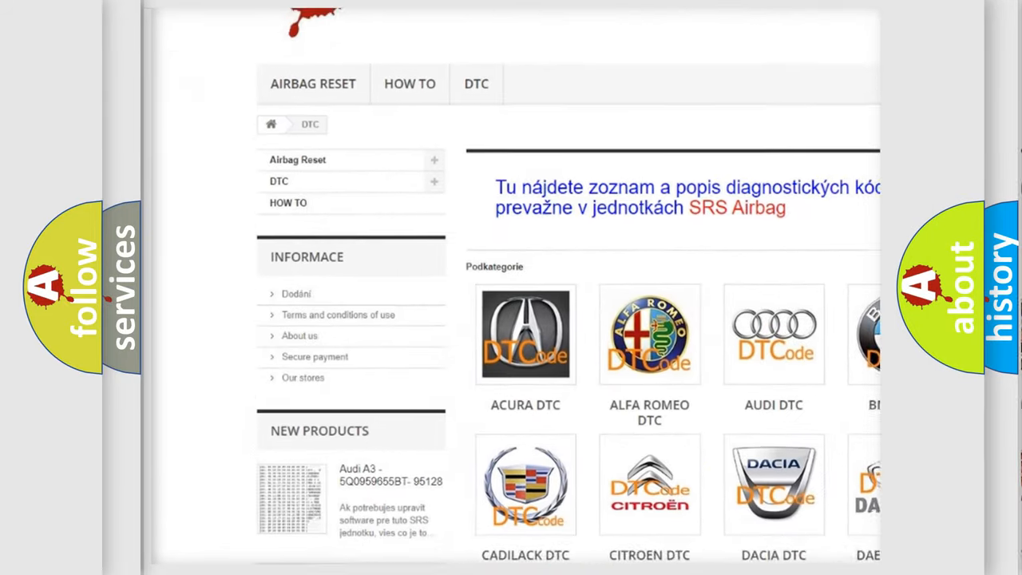
pyautogui.scroll(-3)
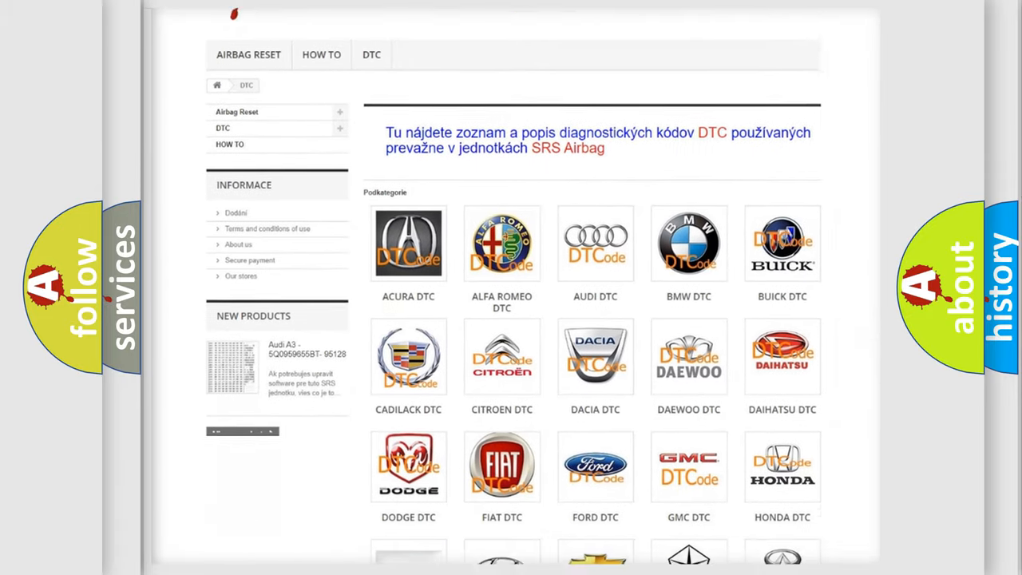
pyautogui.scroll(-3)
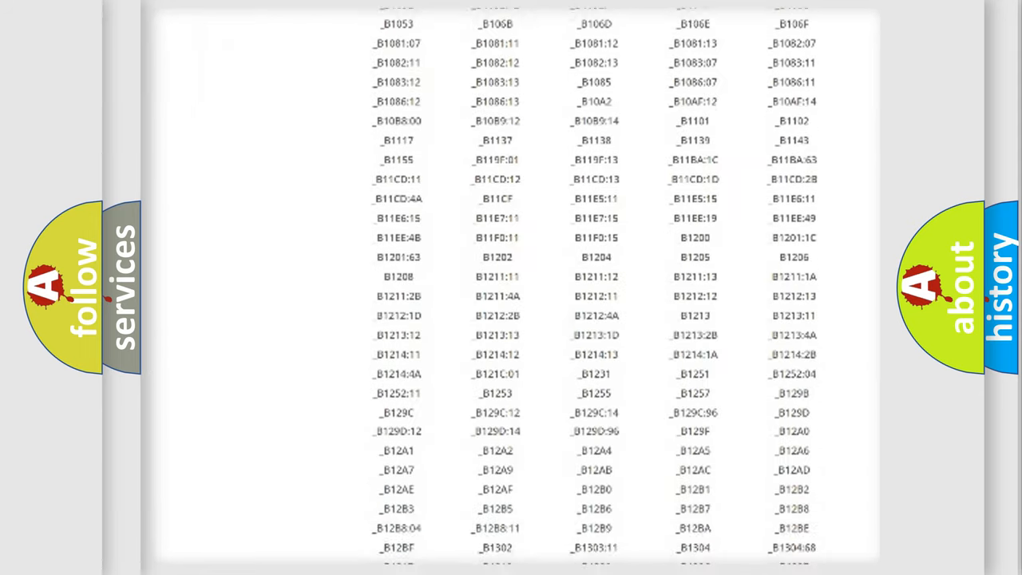
pyautogui.scroll(-3)
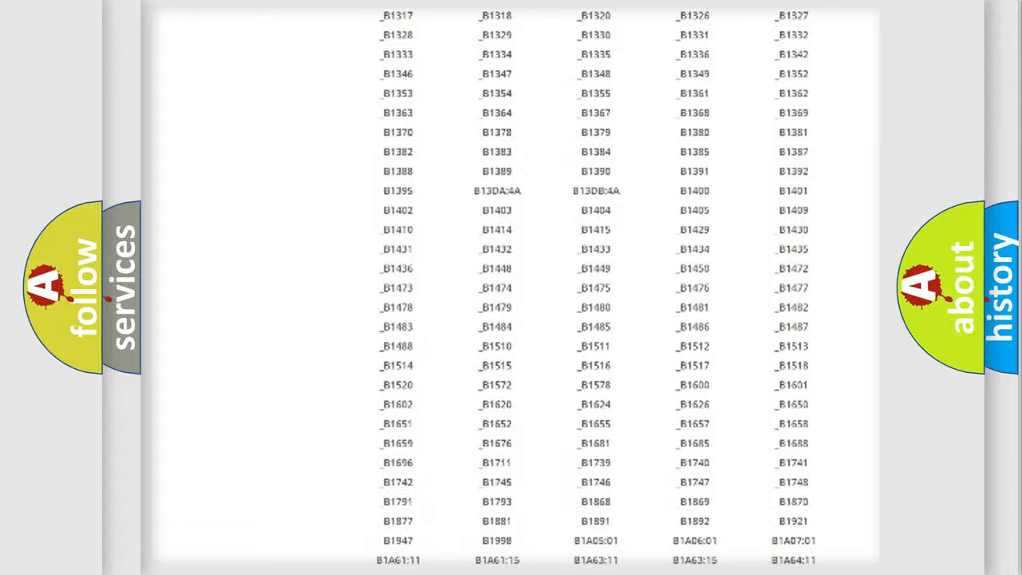
pyautogui.scroll(3)
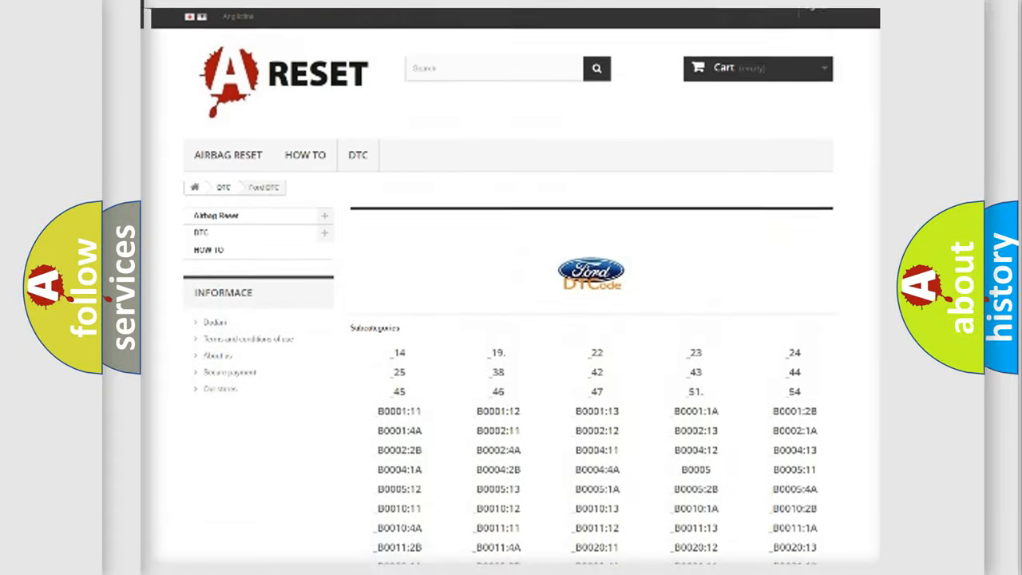